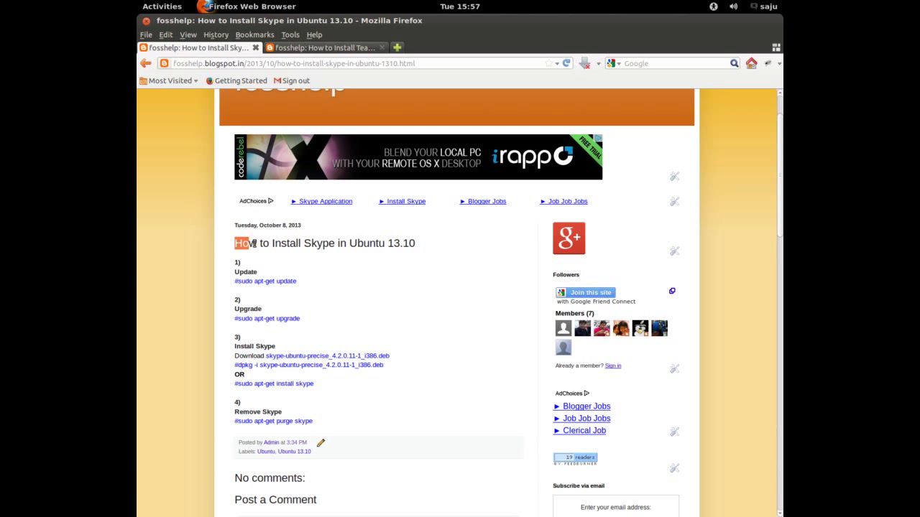
Copy the '#sudo apt-get update' command from the fosshelp Skype guide
drag(236, 243, 399, 243)
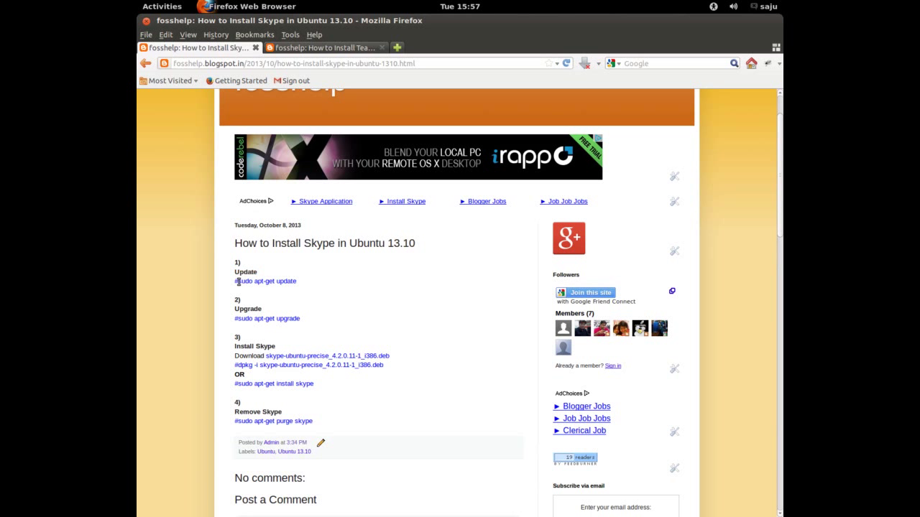
right_click(264, 281)
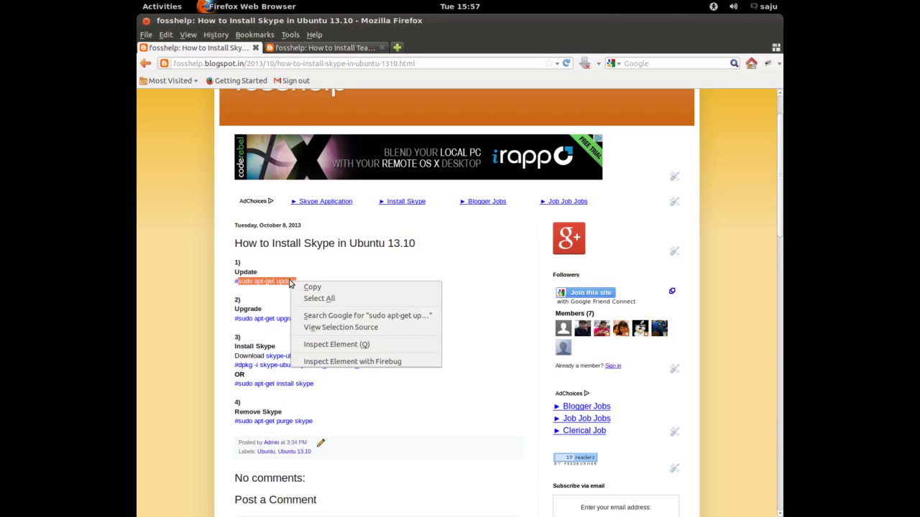
click(161, 6)
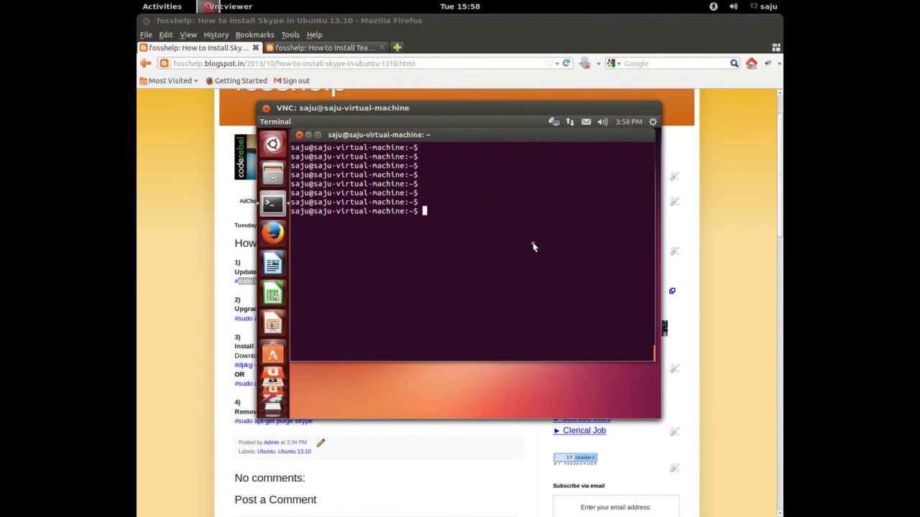
Run lsb_release -a to confirm Ubuntu 13.10 saucy, then run the pasted sudo apt-get update
text(lsb_)
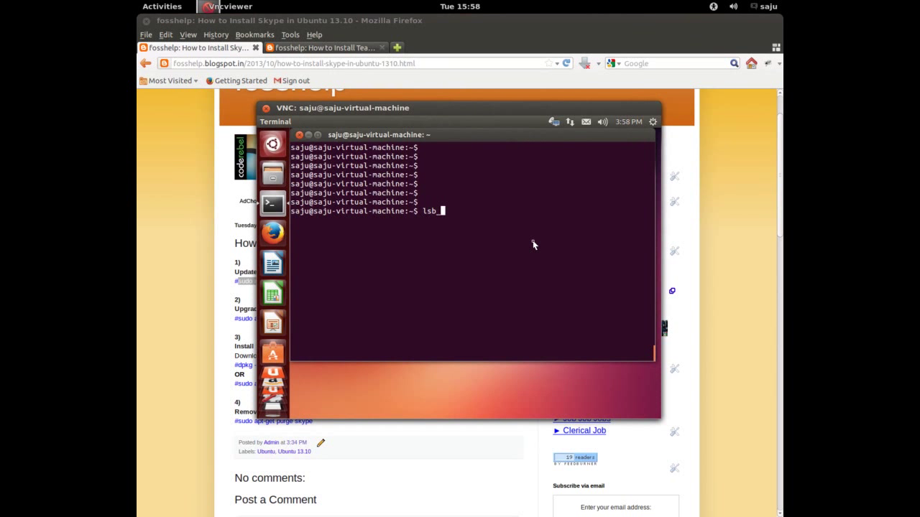
text(release -a)
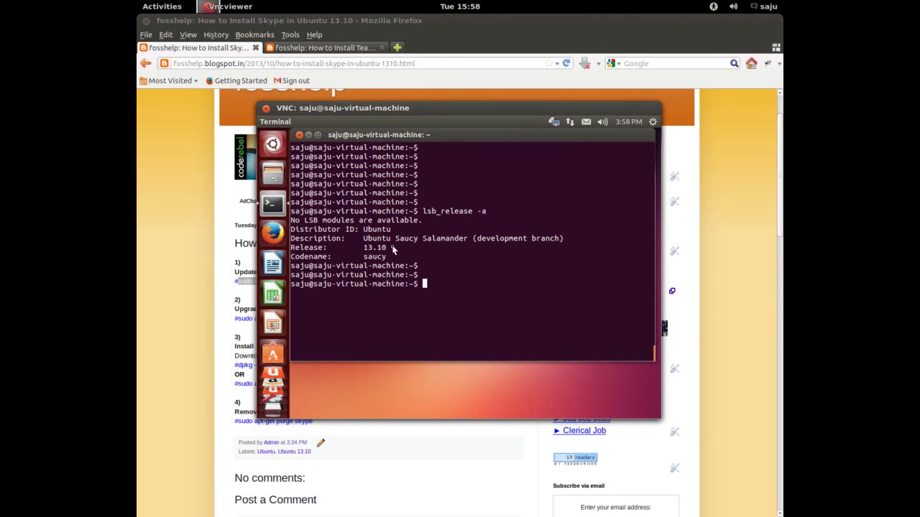
right_click(456, 279)
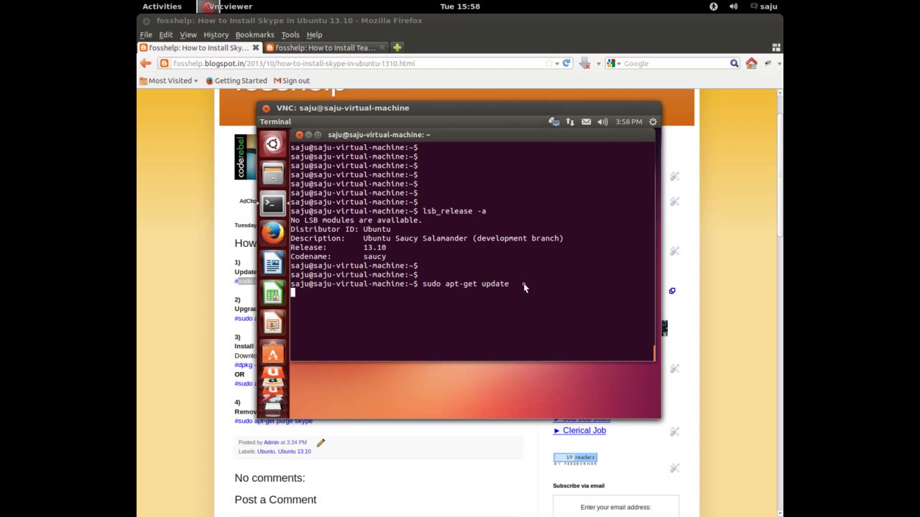
key(Return)
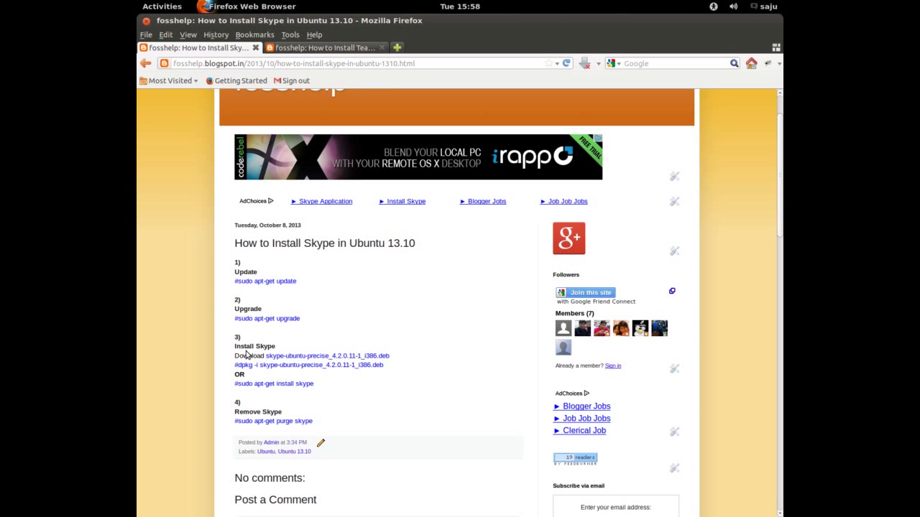
Search Google for 'skype' in a new Firefox tab
double_click(243, 355)
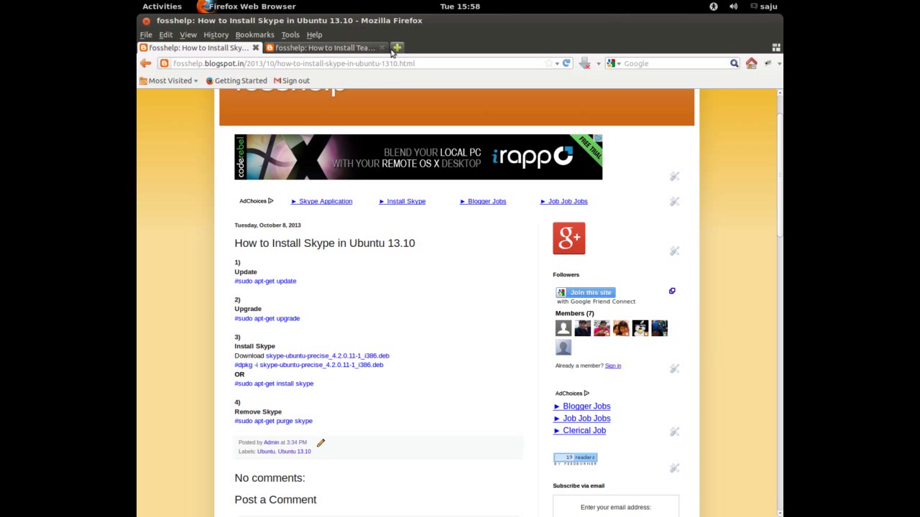
click(397, 47)
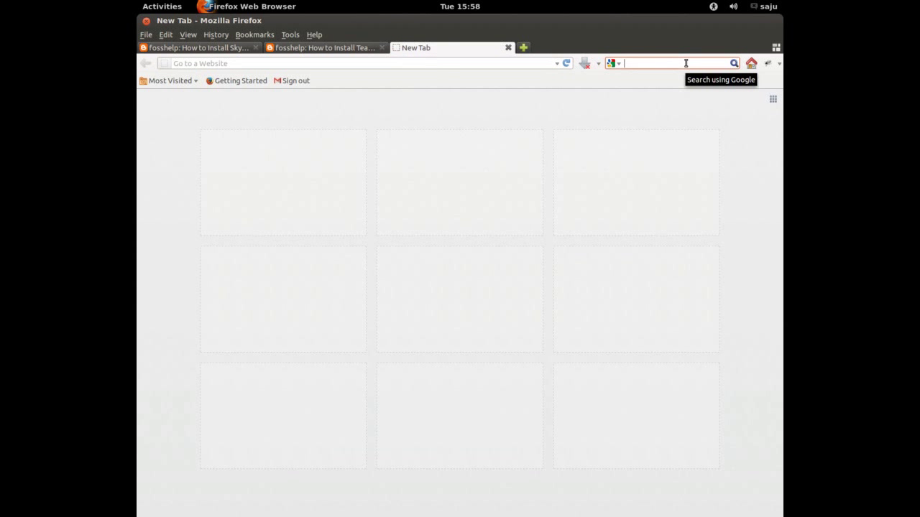
text(skype)
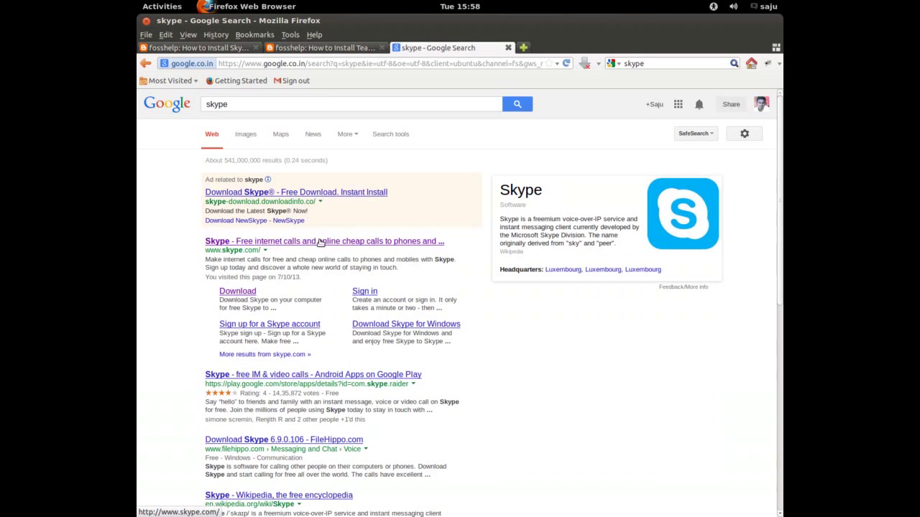
Go to skype.com and its Downloads page, scrolling to the Linux section
click(324, 241)
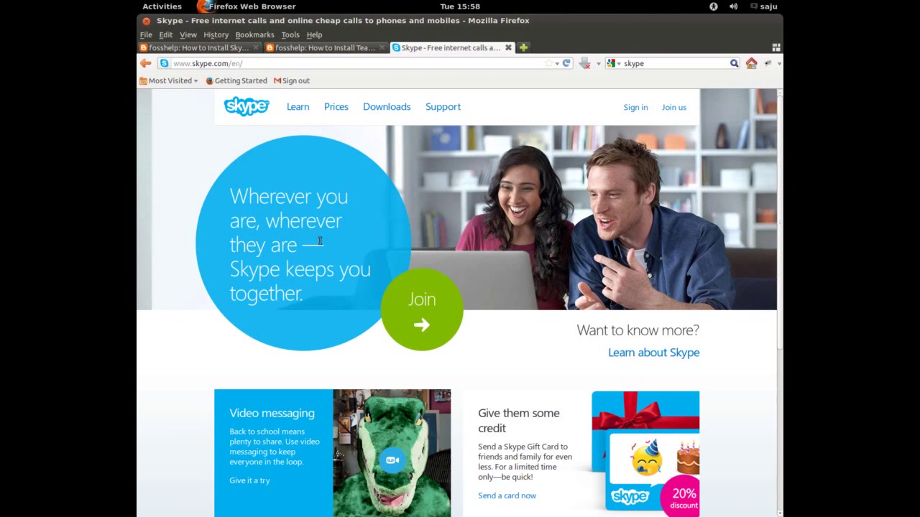
mouse_move(386, 106)
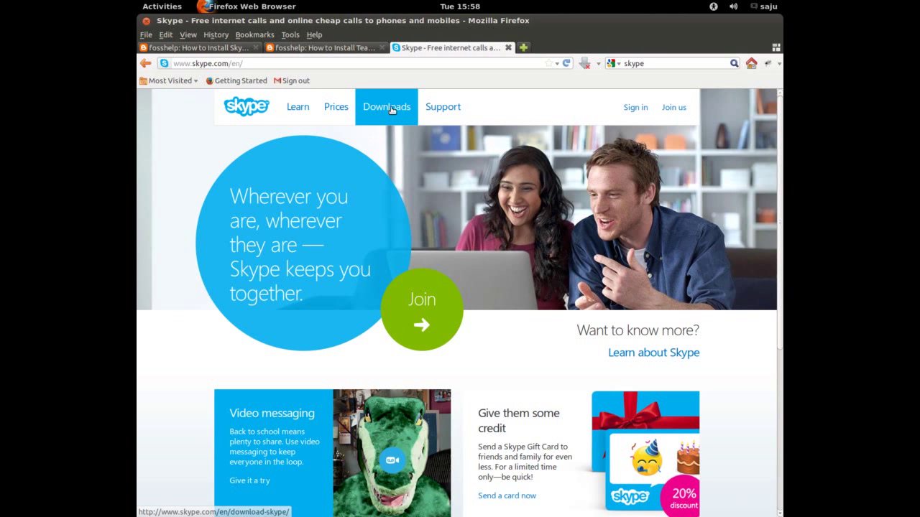
click(387, 107)
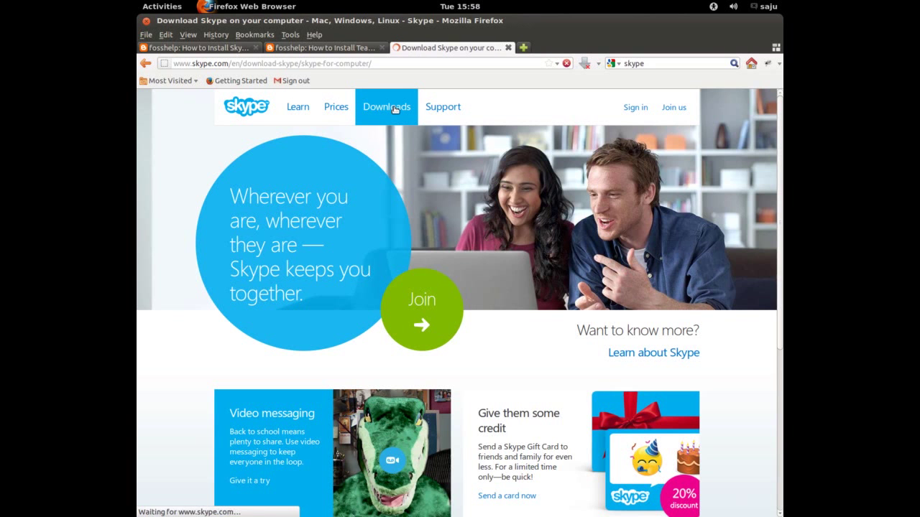
click(386, 106)
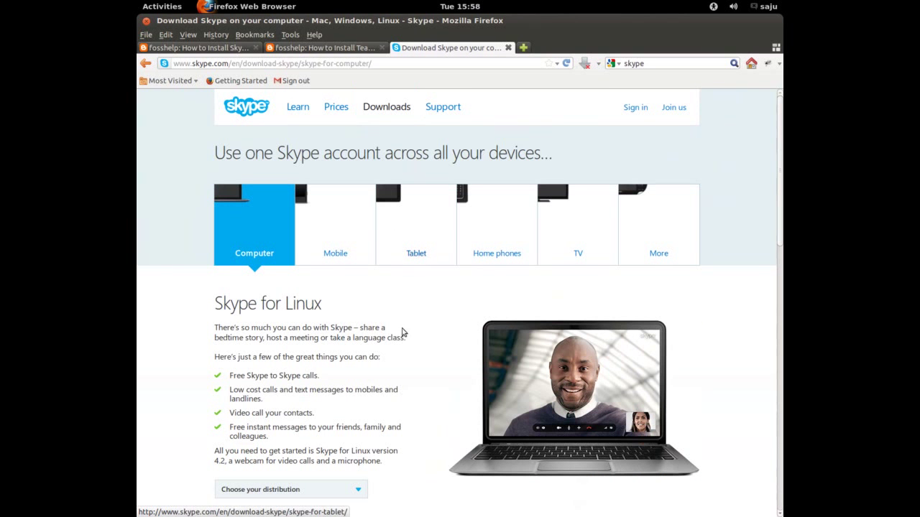
scroll(down, 3)
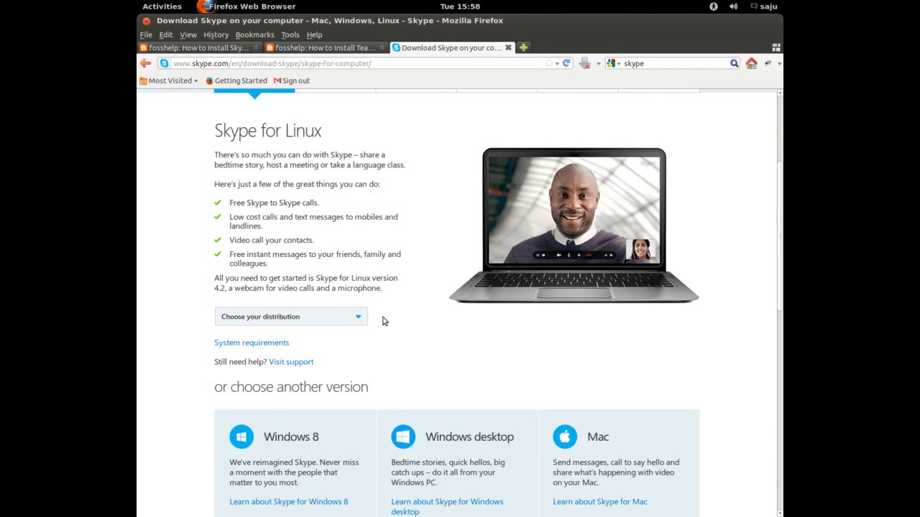
Download the Ubuntu 12.04 (multiarch) package skype-ubuntu-precise_4.2.0.11-1_i386.deb
click(291, 316)
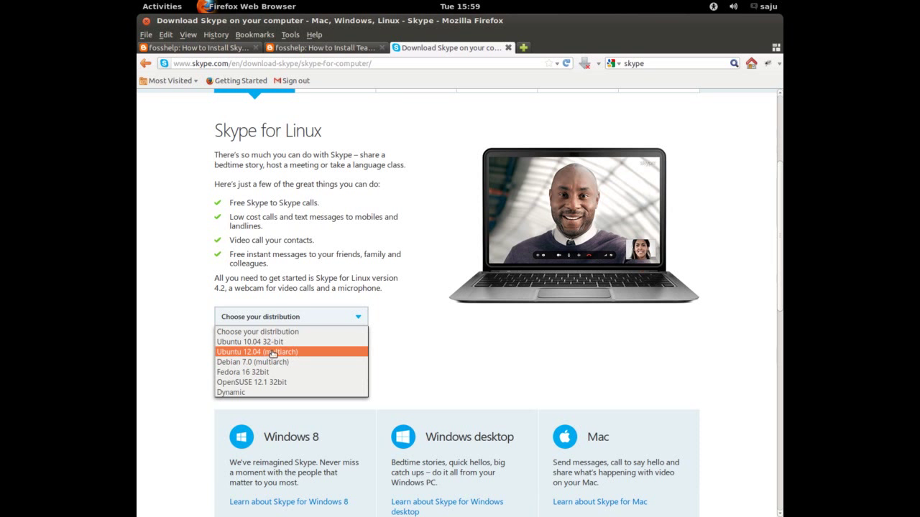
click(256, 351)
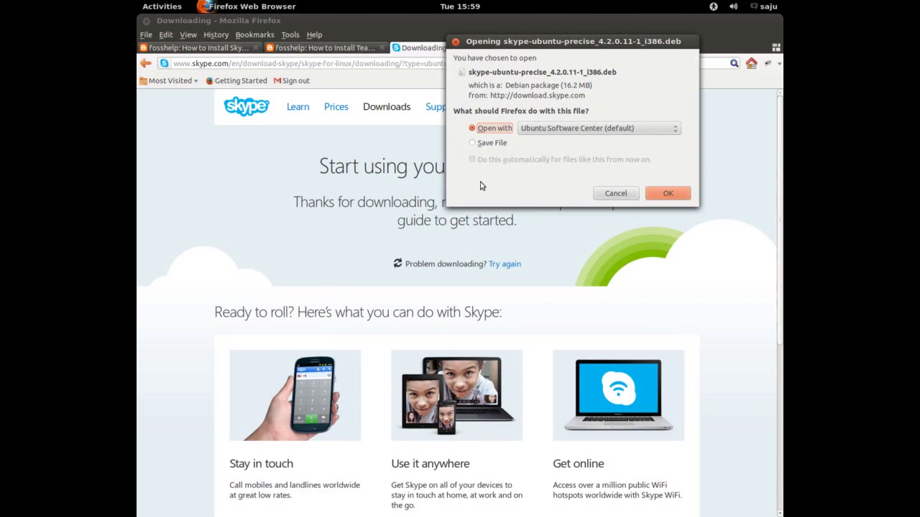
click(472, 142)
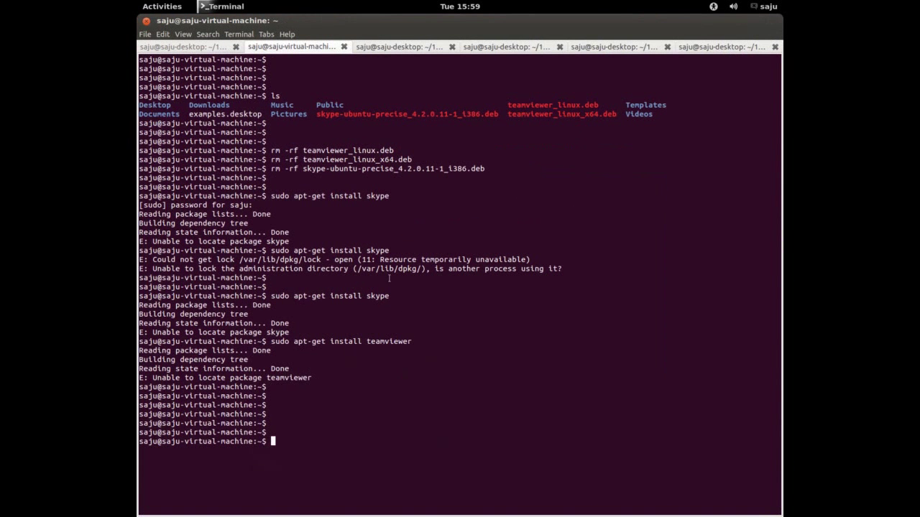
List the home folder with ls and pick out the downloaded Skype .deb file
text(ls)
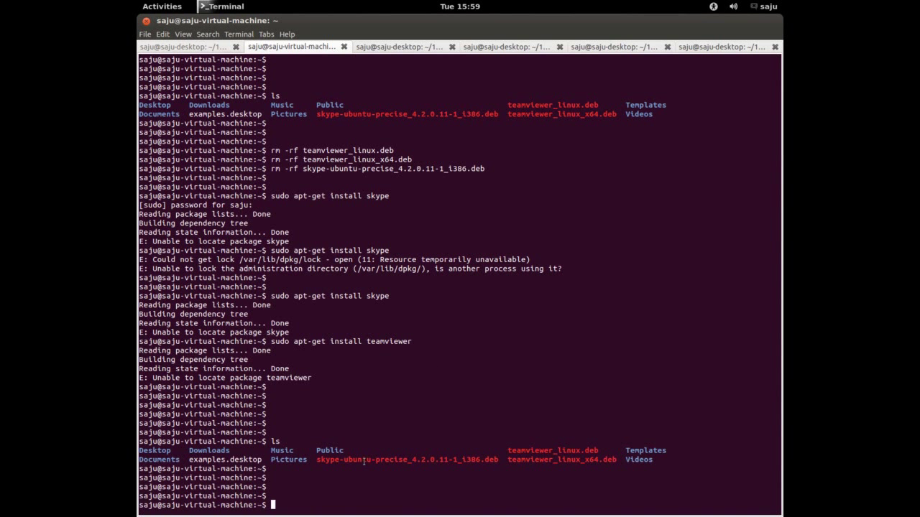
double_click(406, 460)
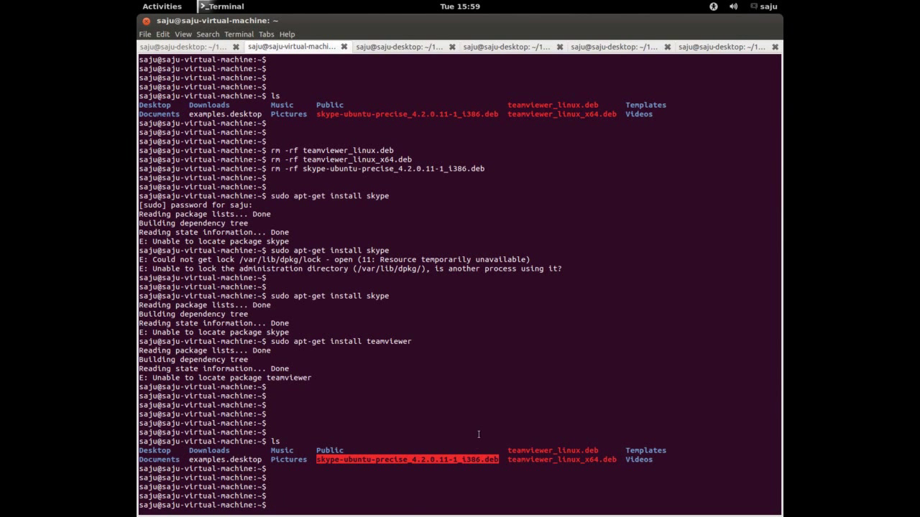
Use the Activities overview to bring the Firefox download window to the front
click(162, 6)
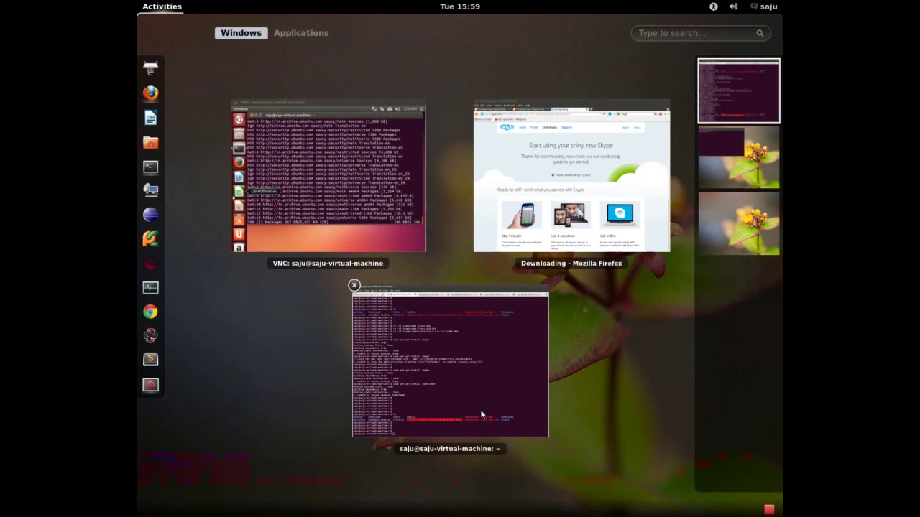
mouse_move(334, 221)
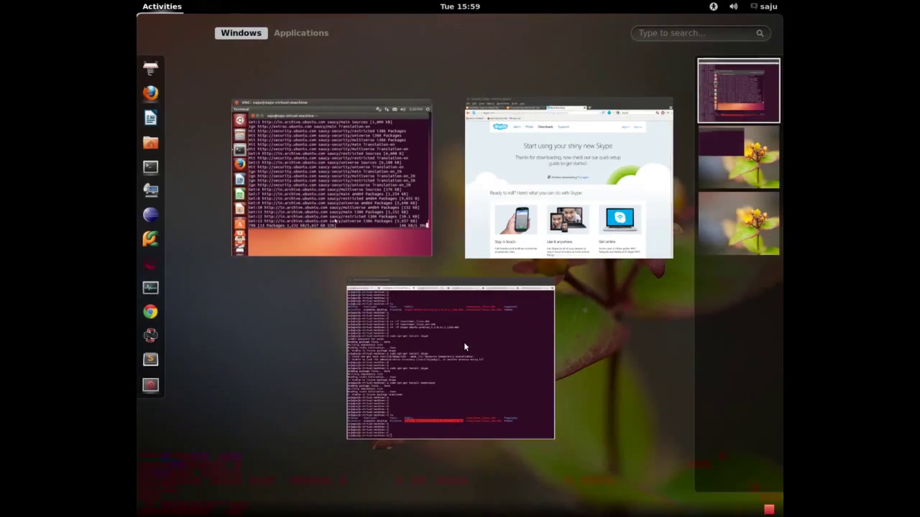
click(567, 176)
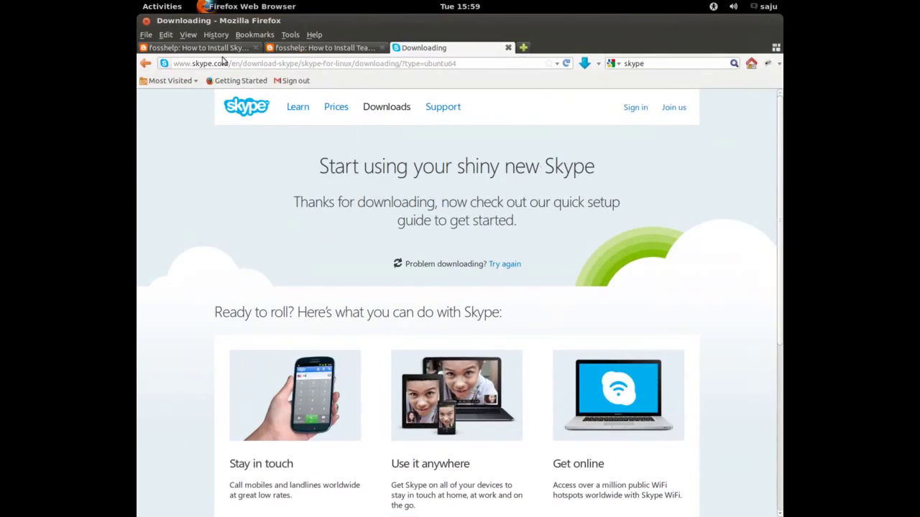
Switch to the fosshelp guide tab and select its '#sudo apt-get upgrade' line
click(197, 47)
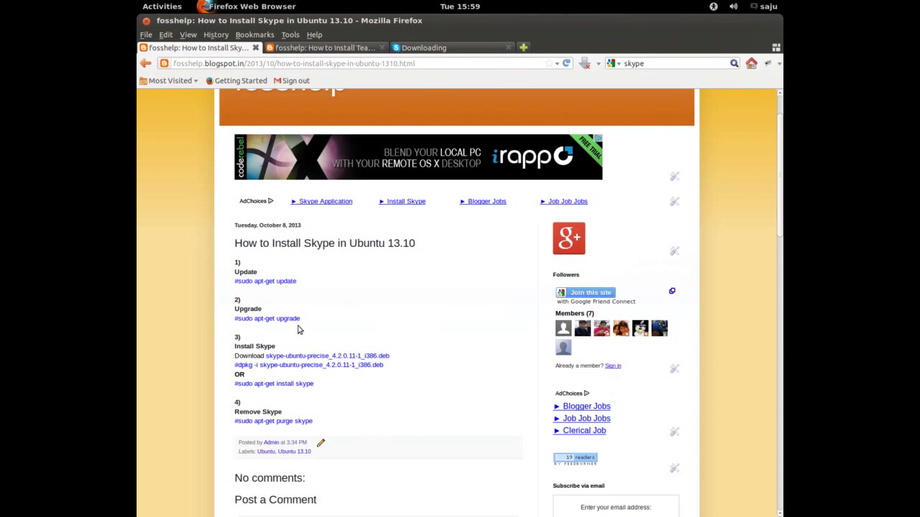
mouse_move(372, 299)
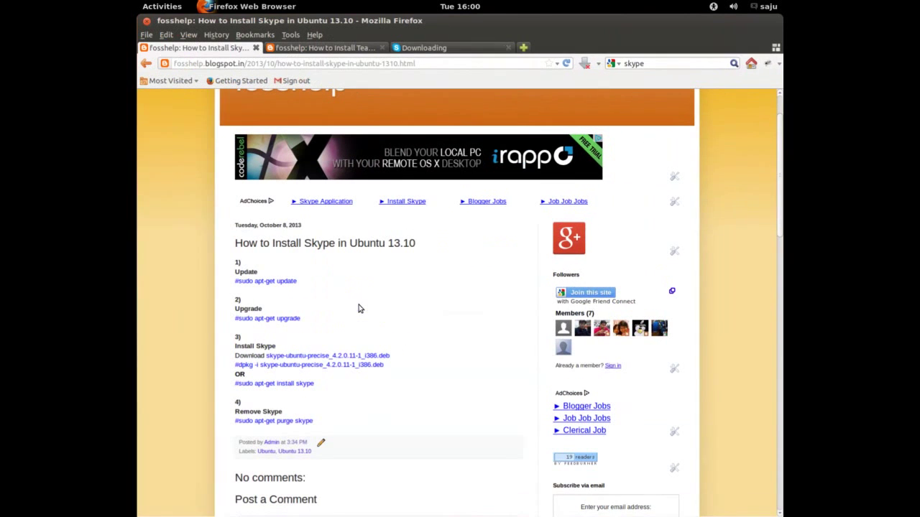
double_click(248, 309)
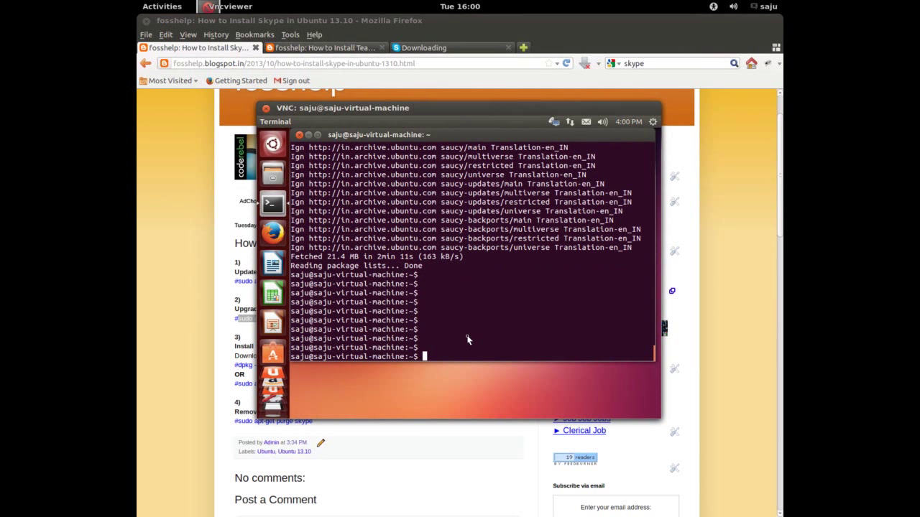
Run sudo apt-get upgrade and answer y to upgrade the two listed packages
text(sudo apt-get upgrade)
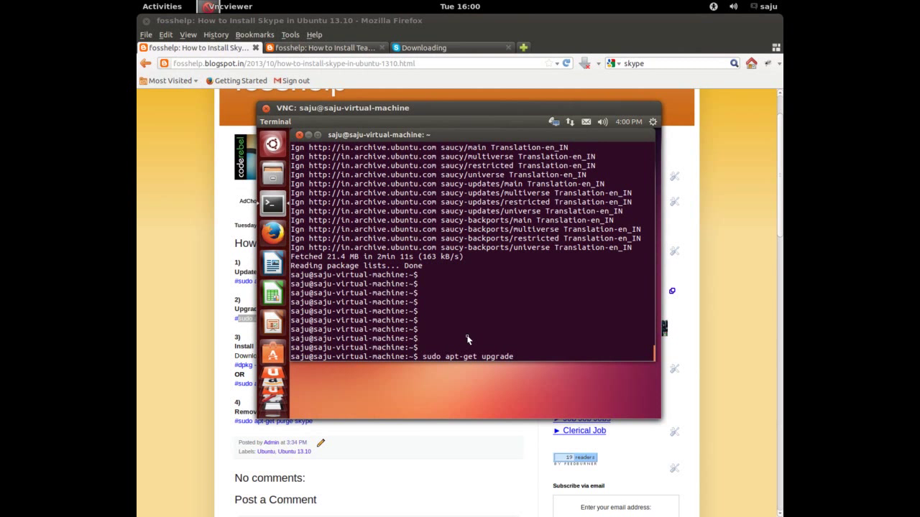
key(Return)
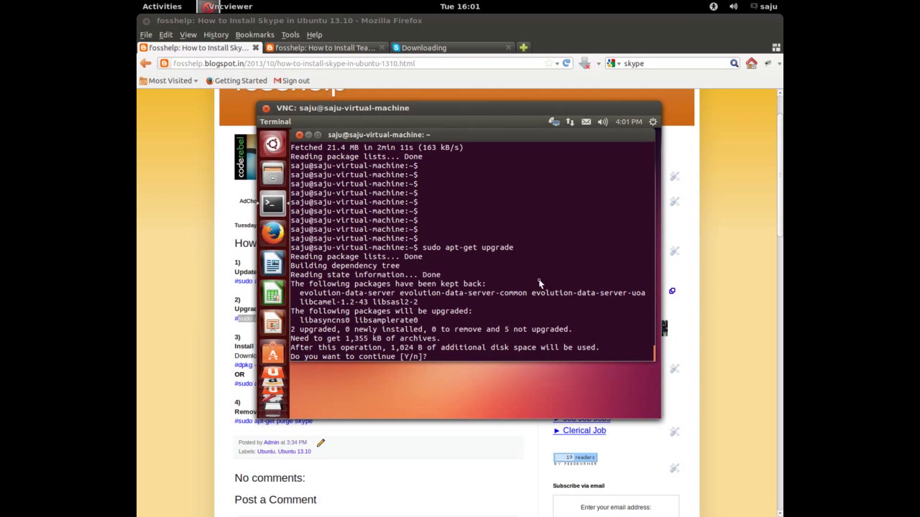
text(y)
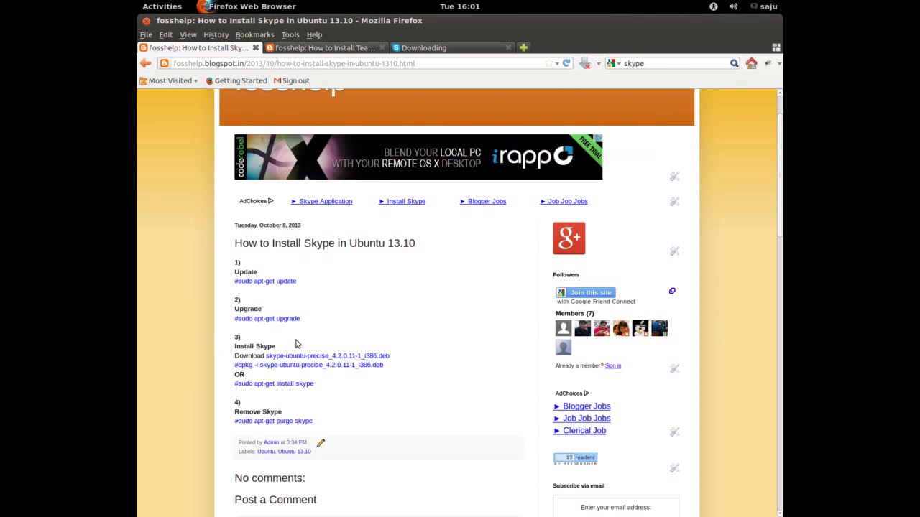
Switch to the Firefox tutorial via Activities and select its dpkg install command
click(161, 7)
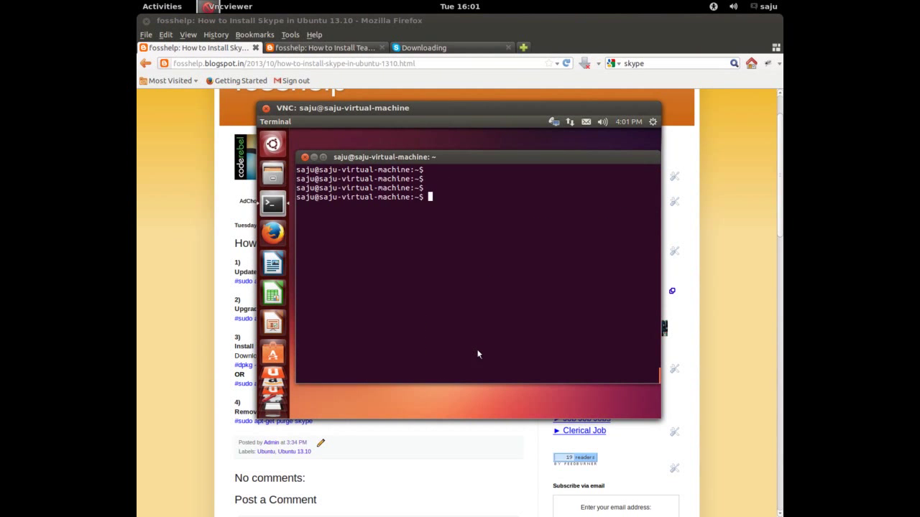
click(161, 6)
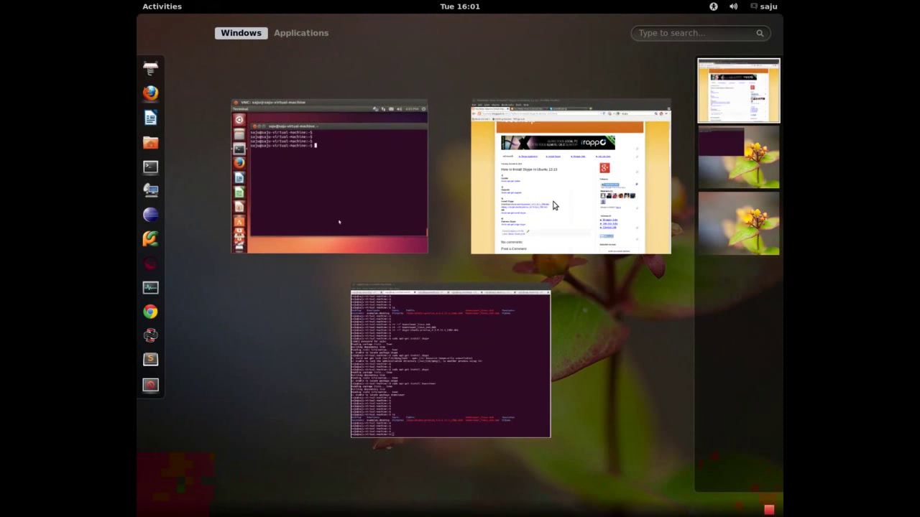
click(569, 176)
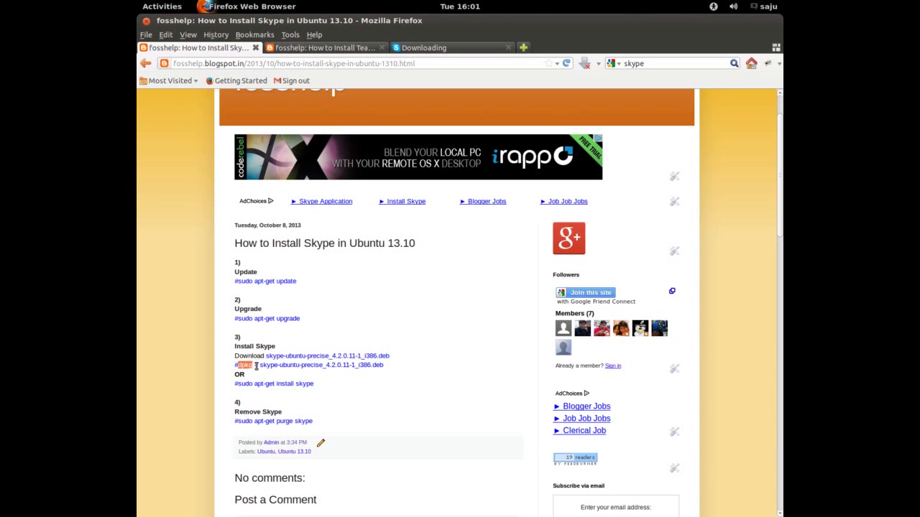
drag(236, 365, 381, 365)
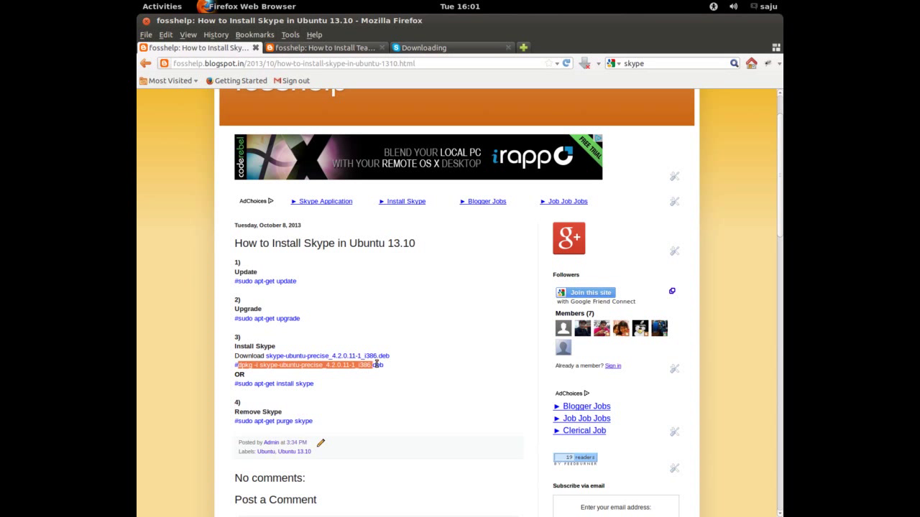
Return to the remote VNC terminal window via Activities
click(161, 7)
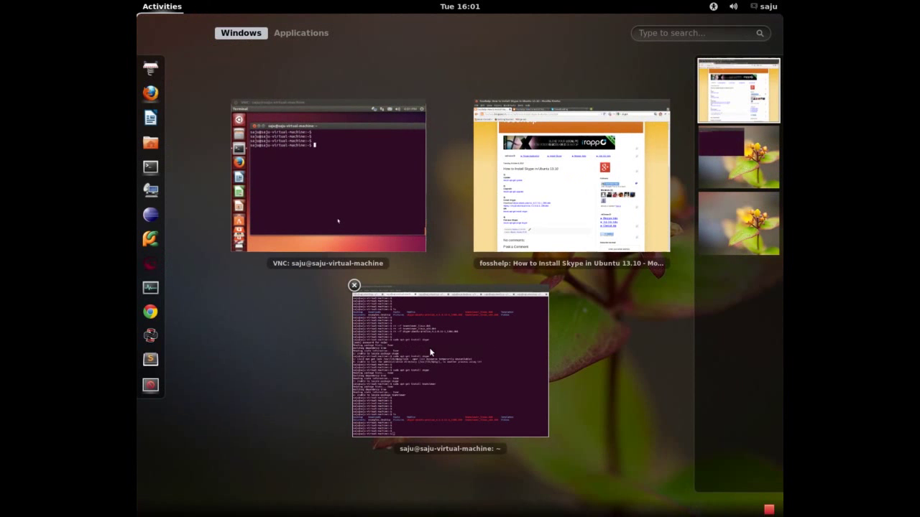
click(327, 176)
text(ls)
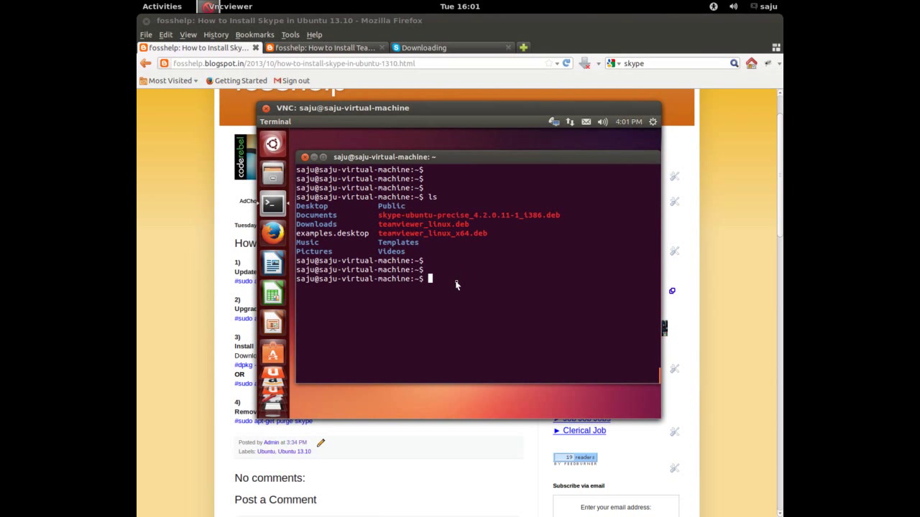
Run dpkg -i skype-ubuntu-precise_4.2.0.11-1_i386.deb, then rerun it with sudo after the privilege error
text(d)
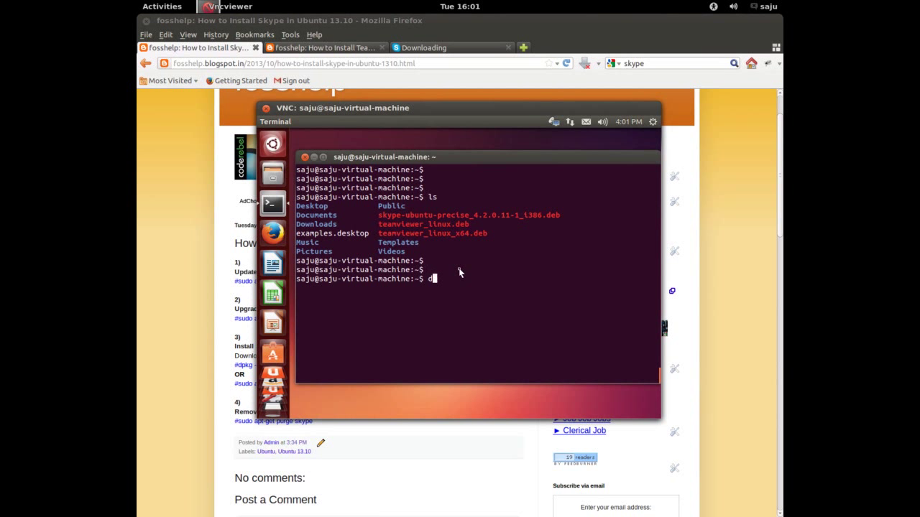
text(pkg -i)
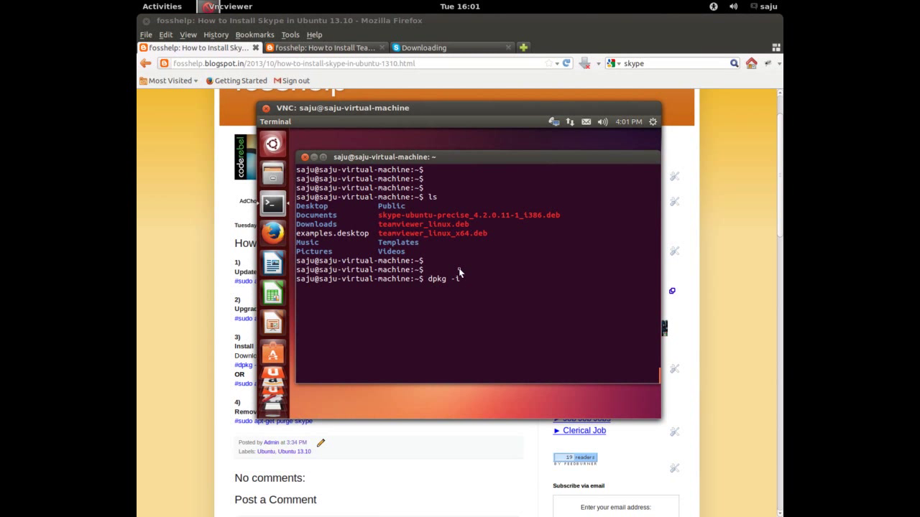
text(skype-ubuntu-precise_4.2.0.11-1_i386.deb)
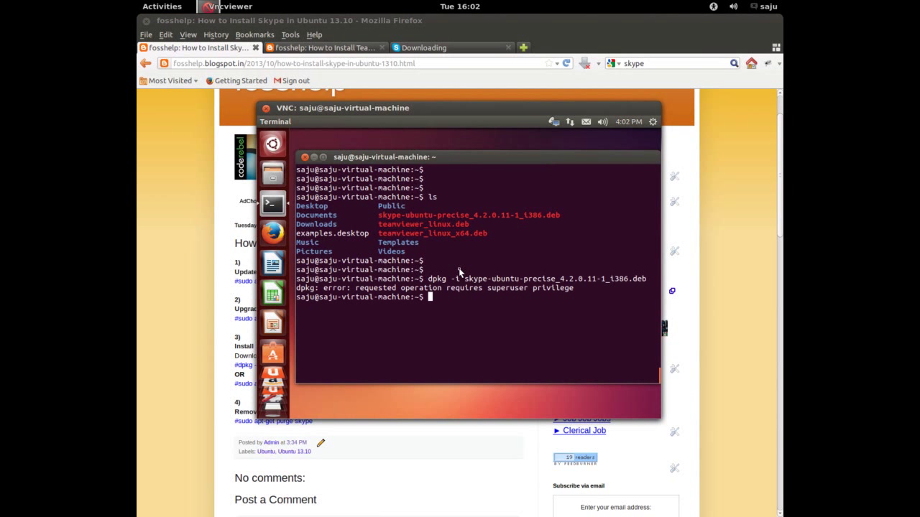
text(dpkg -i skype-ubuntu-precise_4.2.0.11-1_i386.deb)
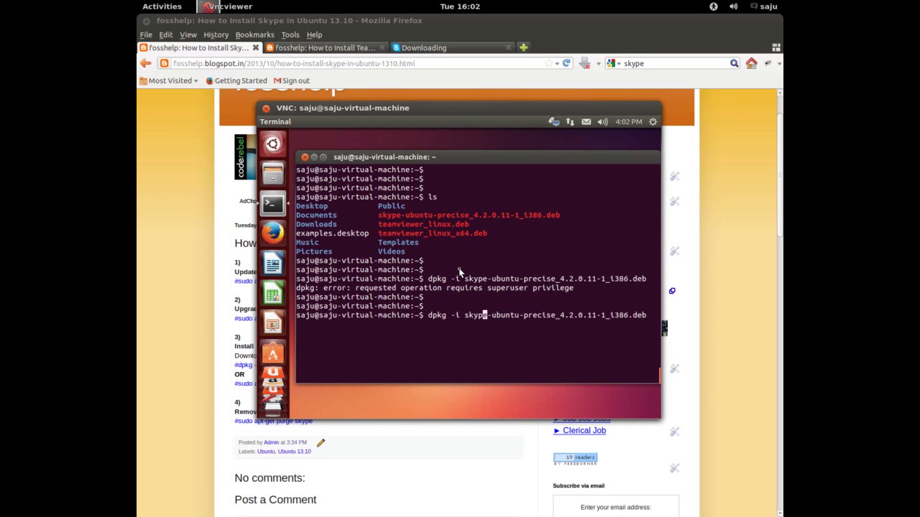
text(sudo)
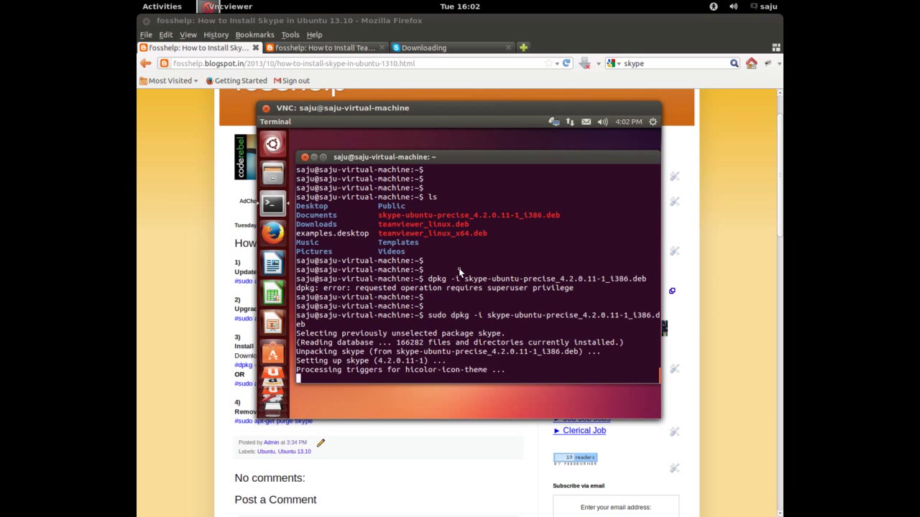
mouse_move(480, 271)
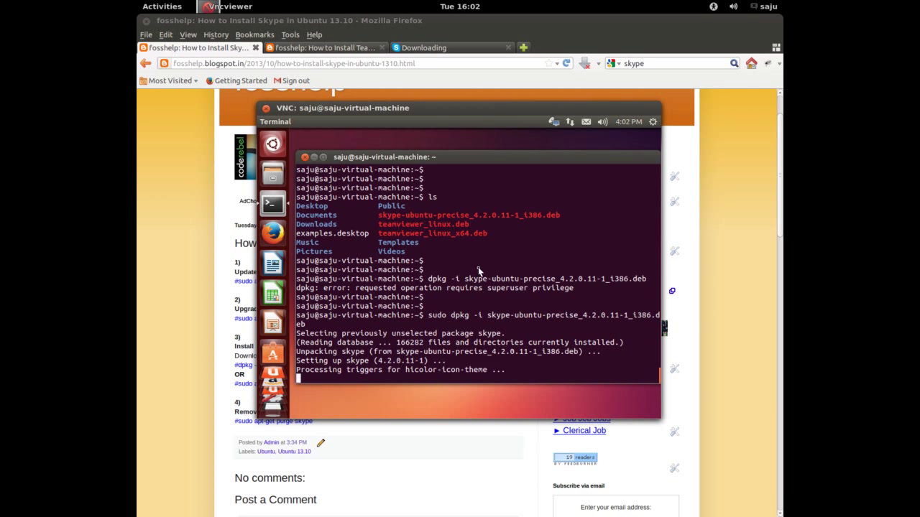
mouse_move(483, 258)
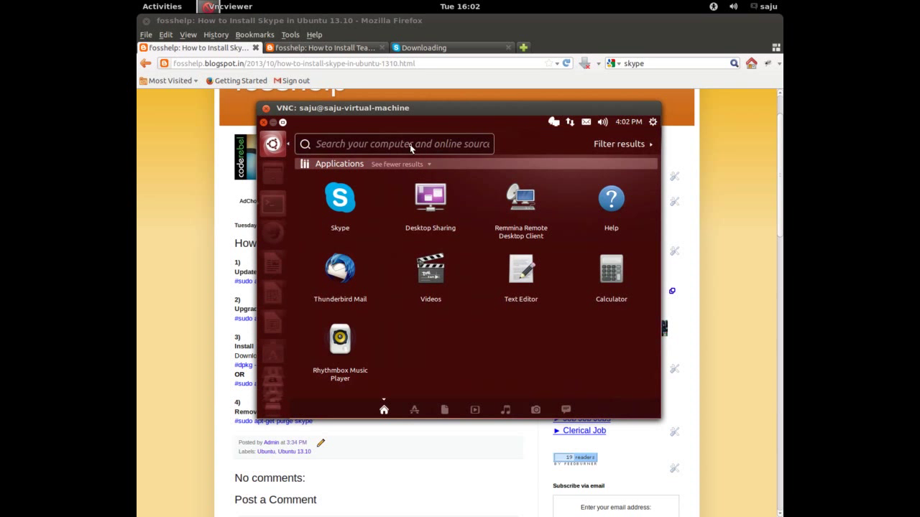
Search the Dash for 'skyp' and launch Skype 4.2 to its sign-in window
click(394, 144)
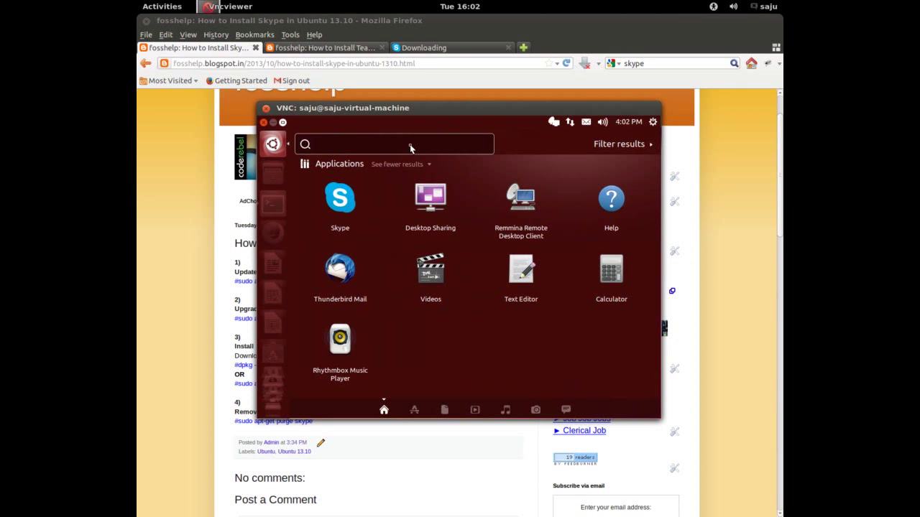
text(skyp)
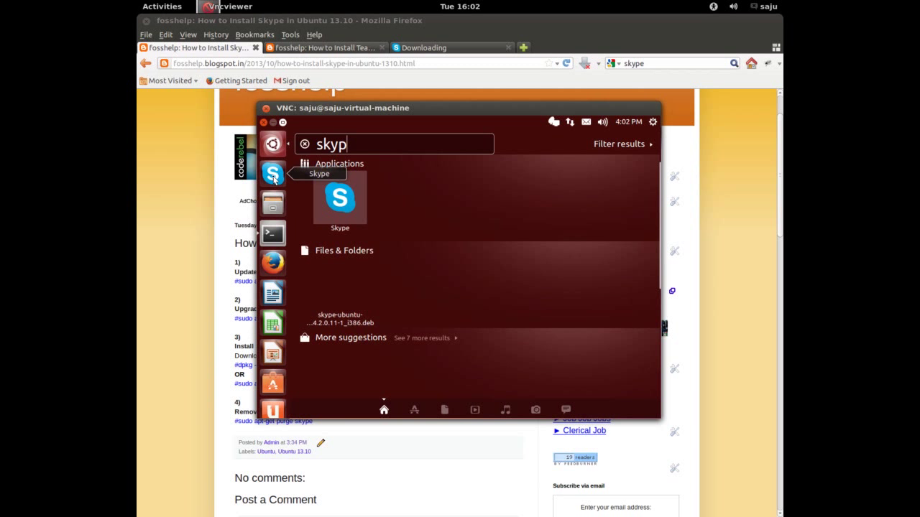
click(272, 232)
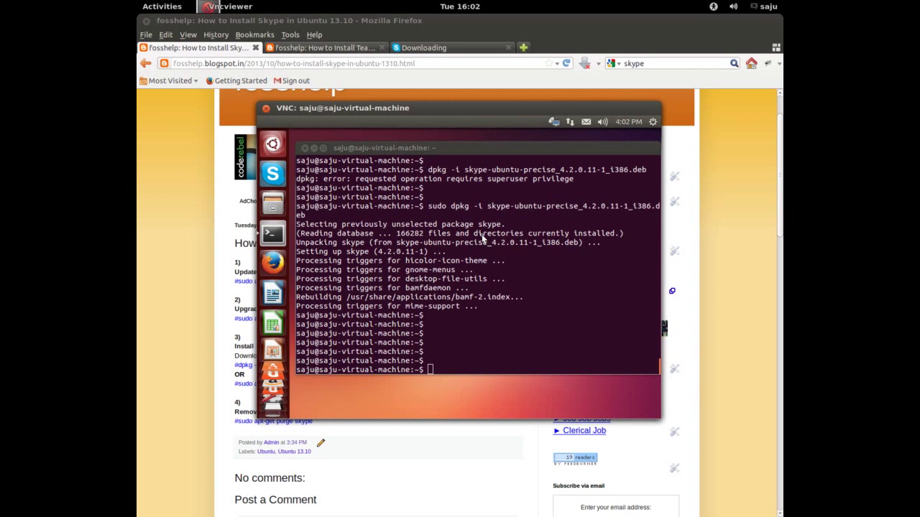
click(273, 174)
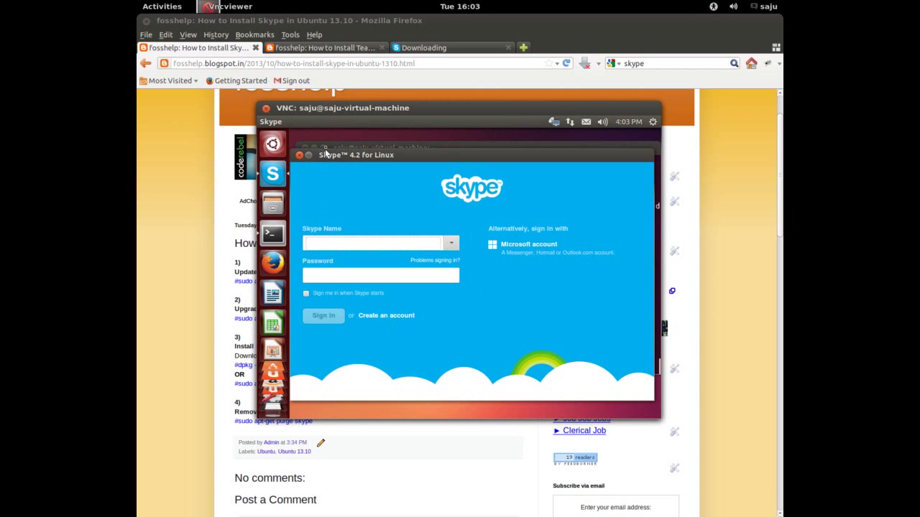
mouse_move(374, 159)
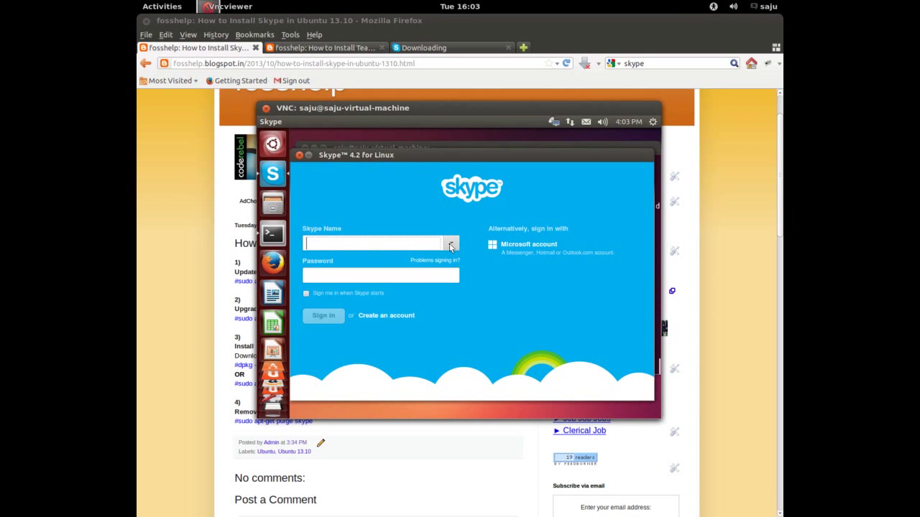
mouse_move(356, 243)
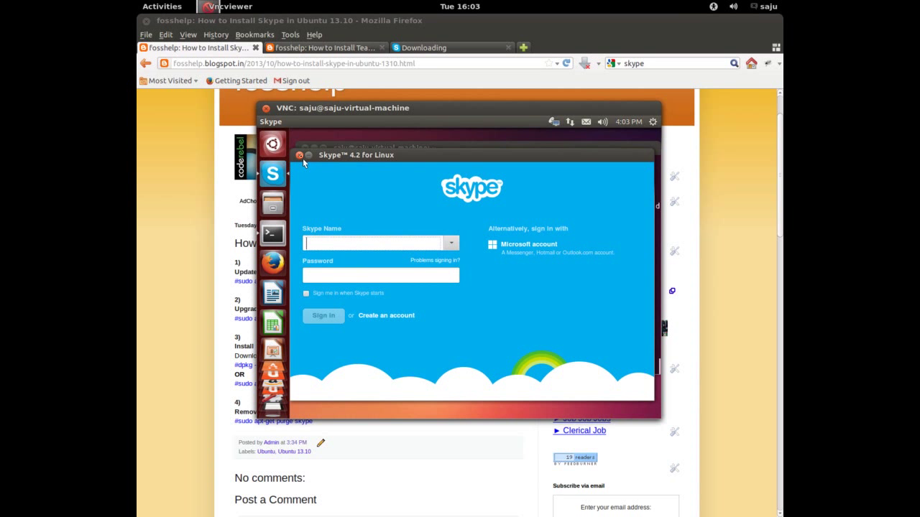
Close the Skype sign-in window and select the tutorial's purge command line
click(272, 233)
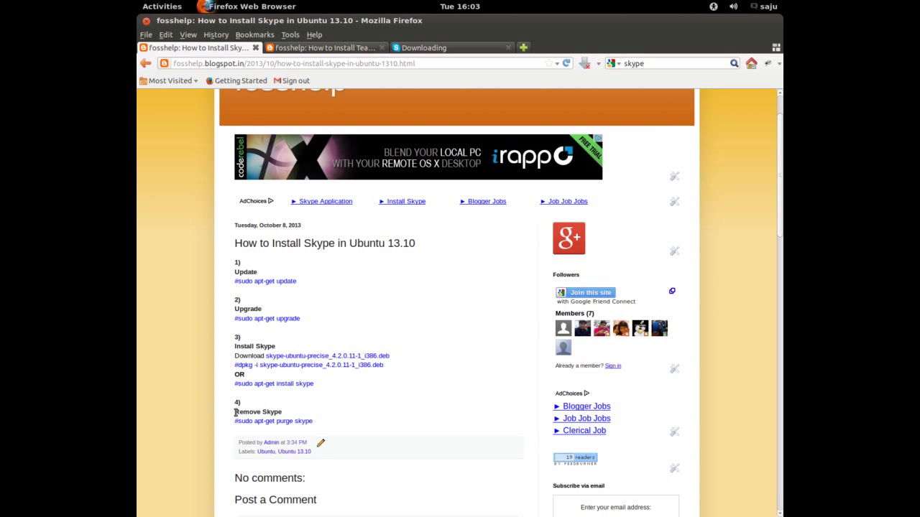
double_click(256, 412)
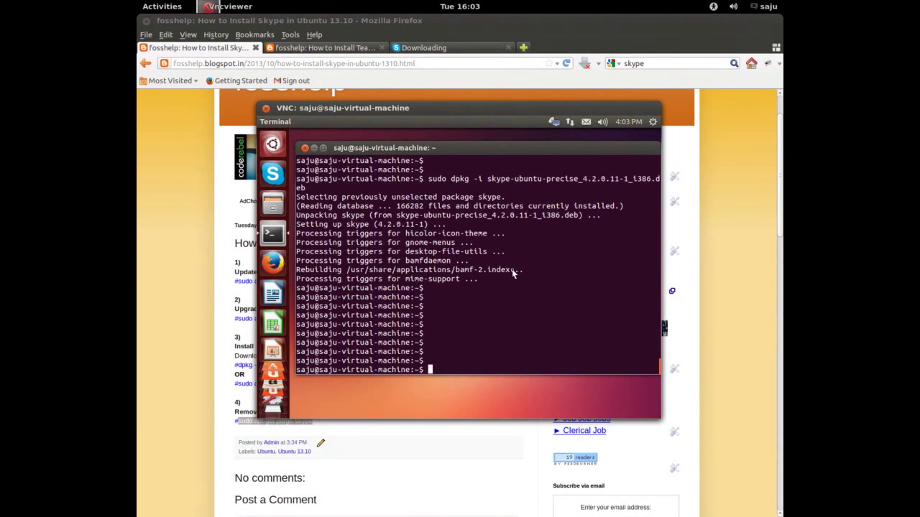
Run 'sudo apt-get purge skype', see skype:i386 listed, and answer 'n' to decline
text(sudo ap)
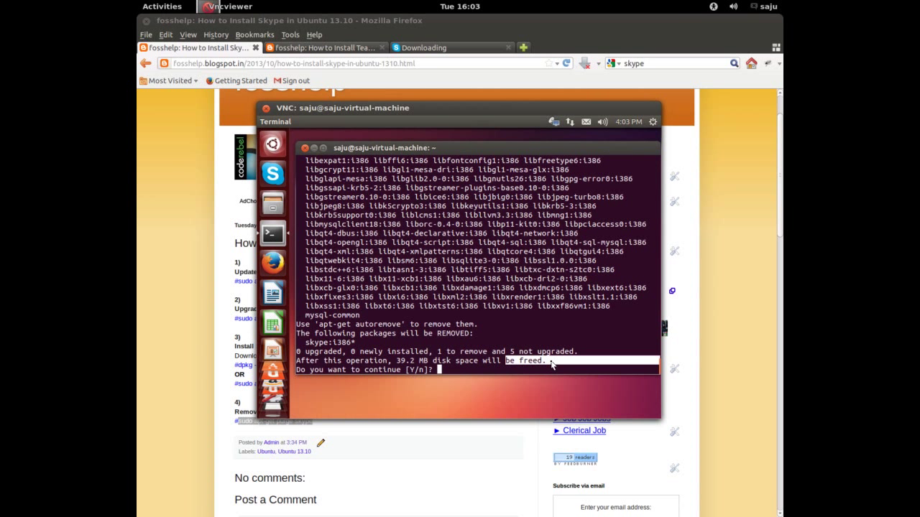
mouse_move(425, 319)
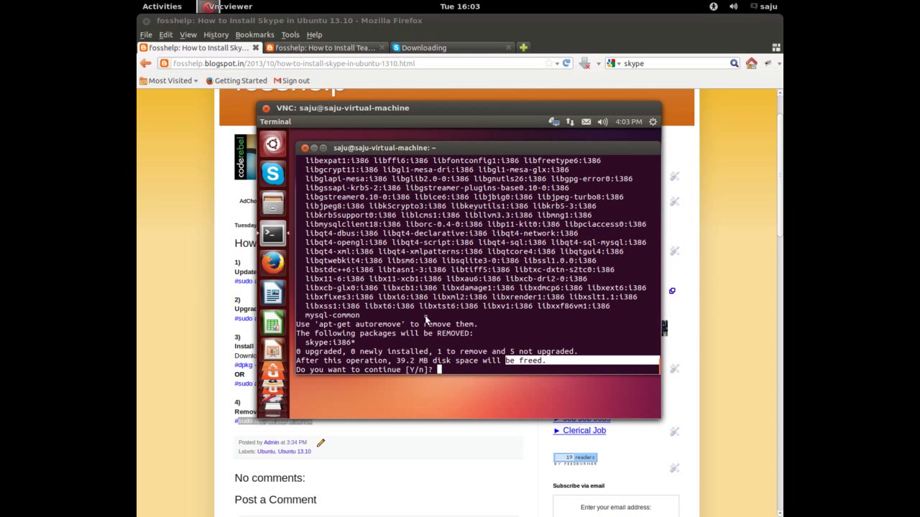
text(n)
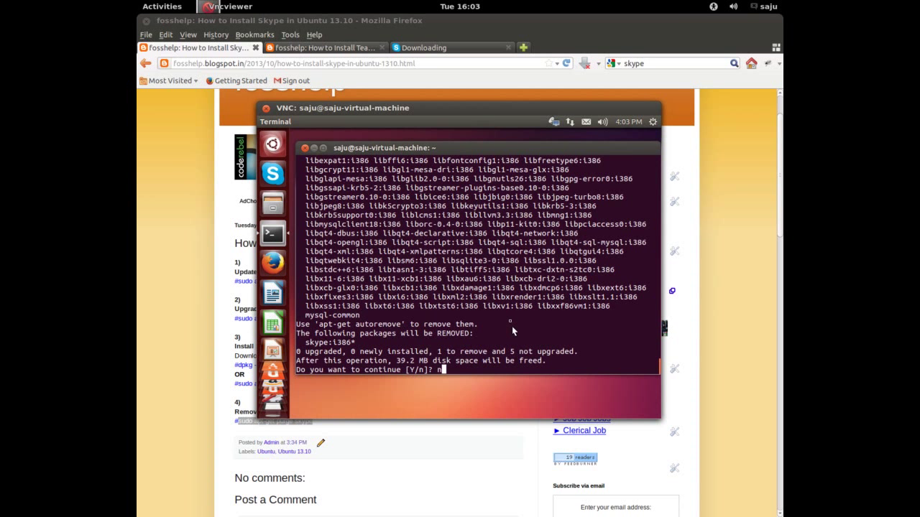